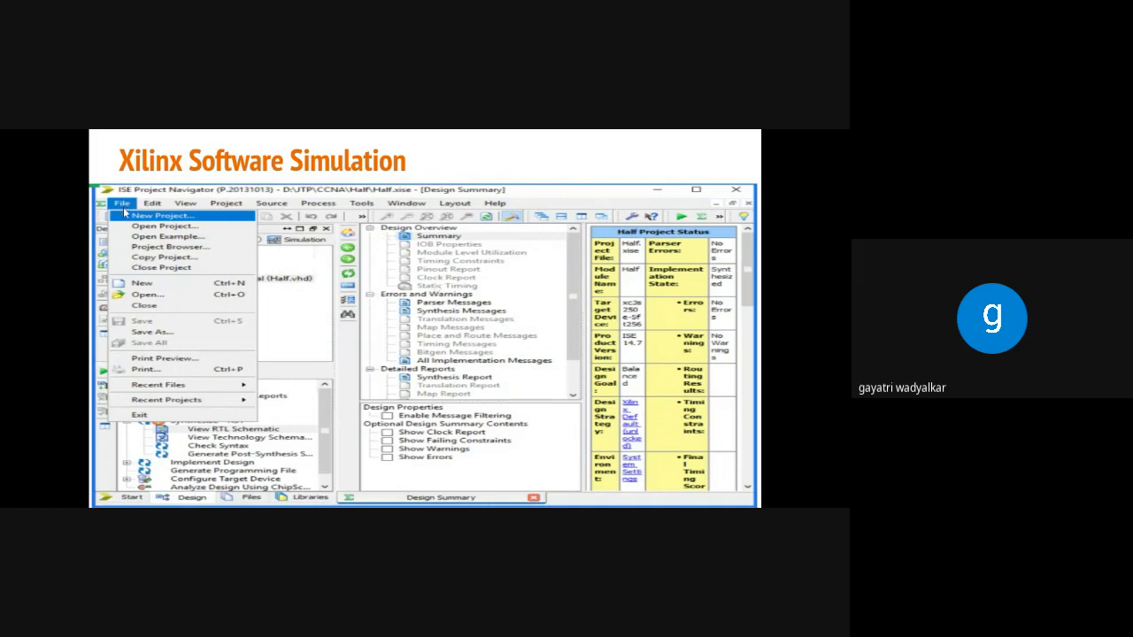
{"action": "mouse_move", "coordinate": [93, 221]}
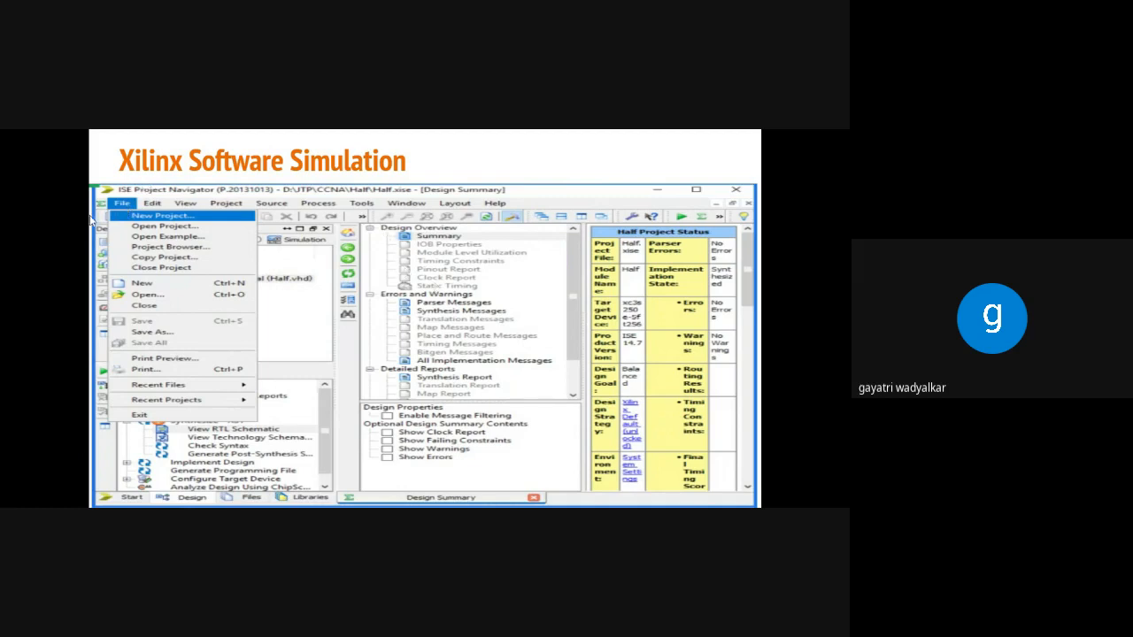
{"action": "mouse_move", "coordinate": [127, 219]}
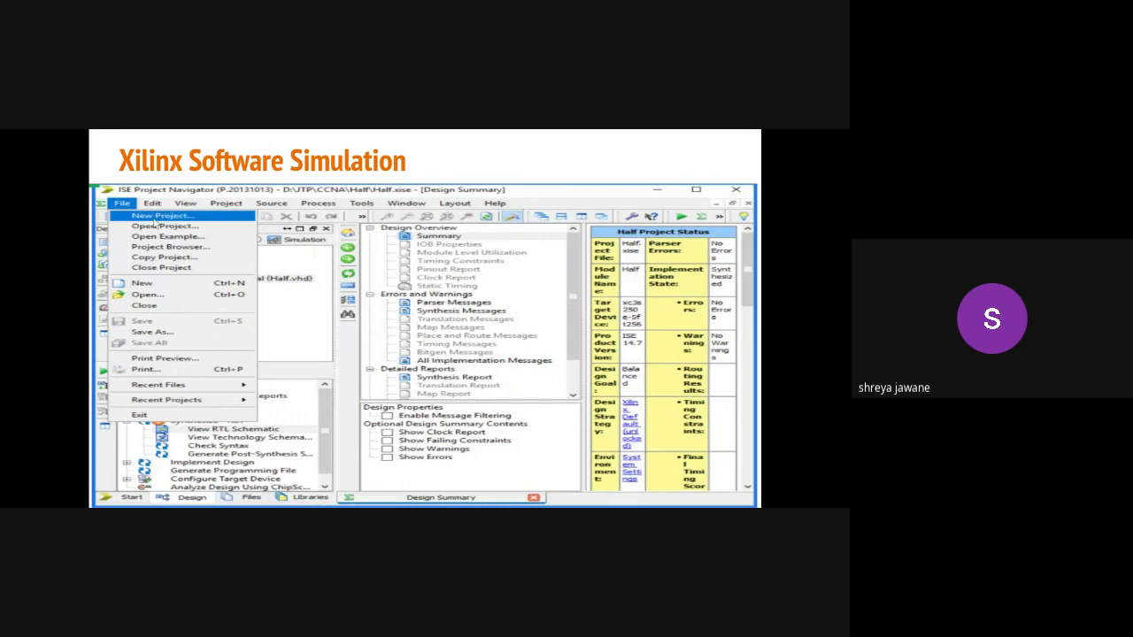
{"action": "mouse_move", "coordinate": [156, 221]}
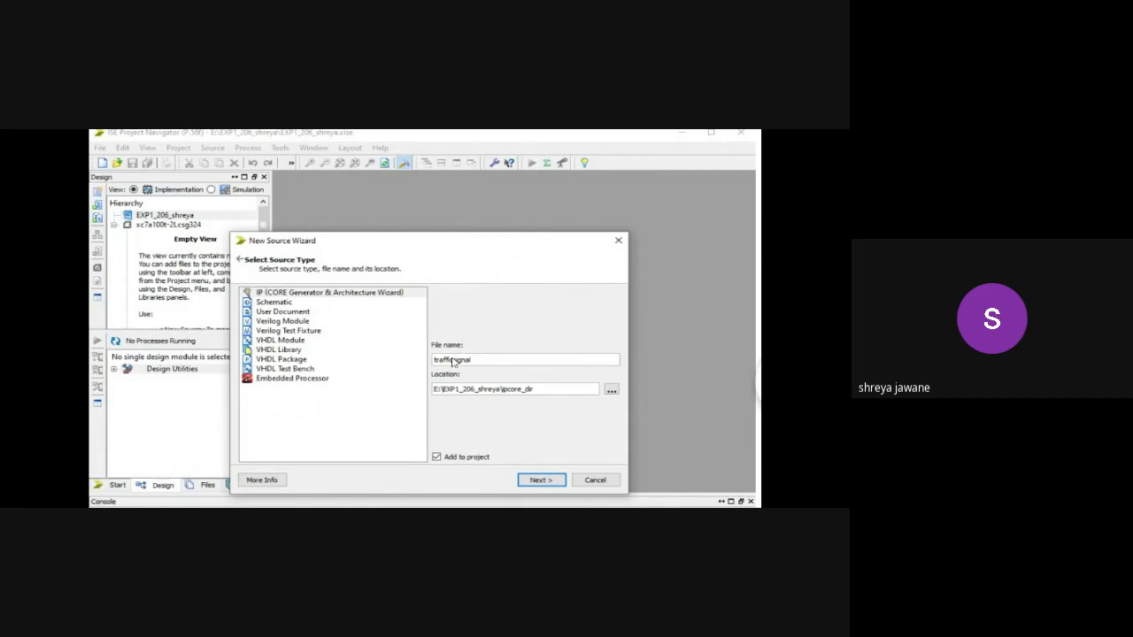
{"action": "mouse_move", "coordinate": [517, 399]}
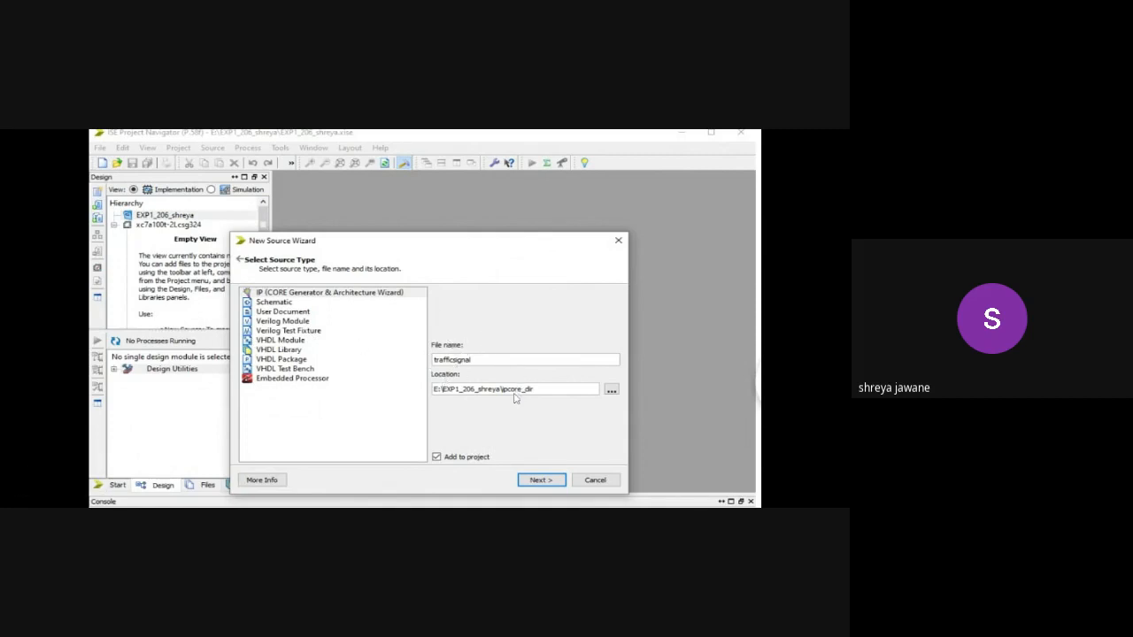
{"action": "mouse_move", "coordinate": [535, 400]}
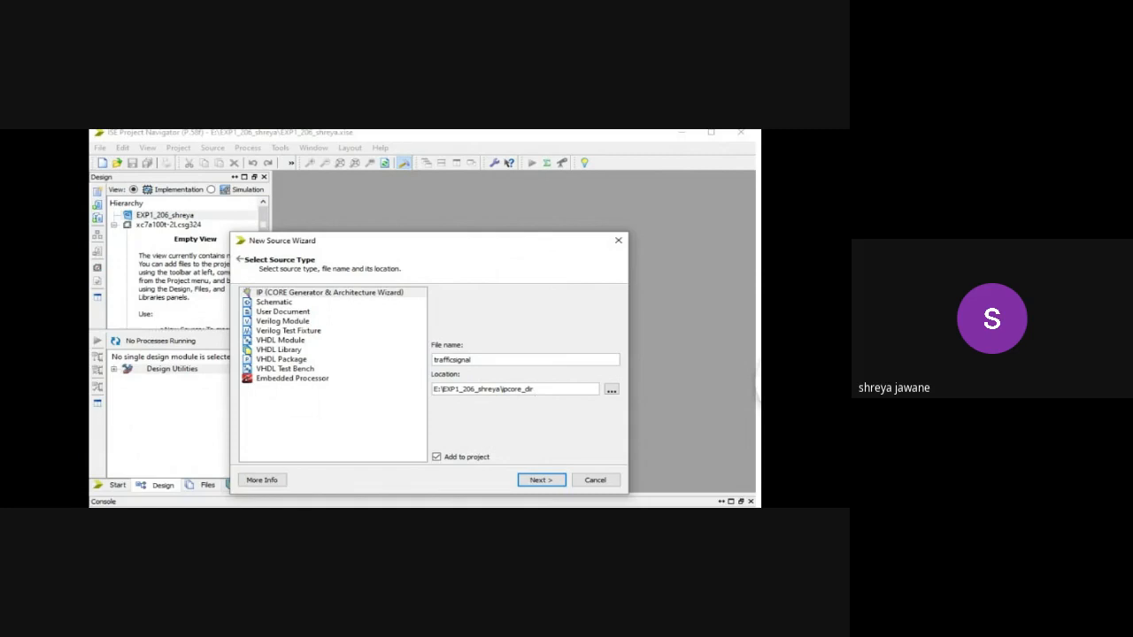
{"action": "mouse_move", "coordinate": [531, 460]}
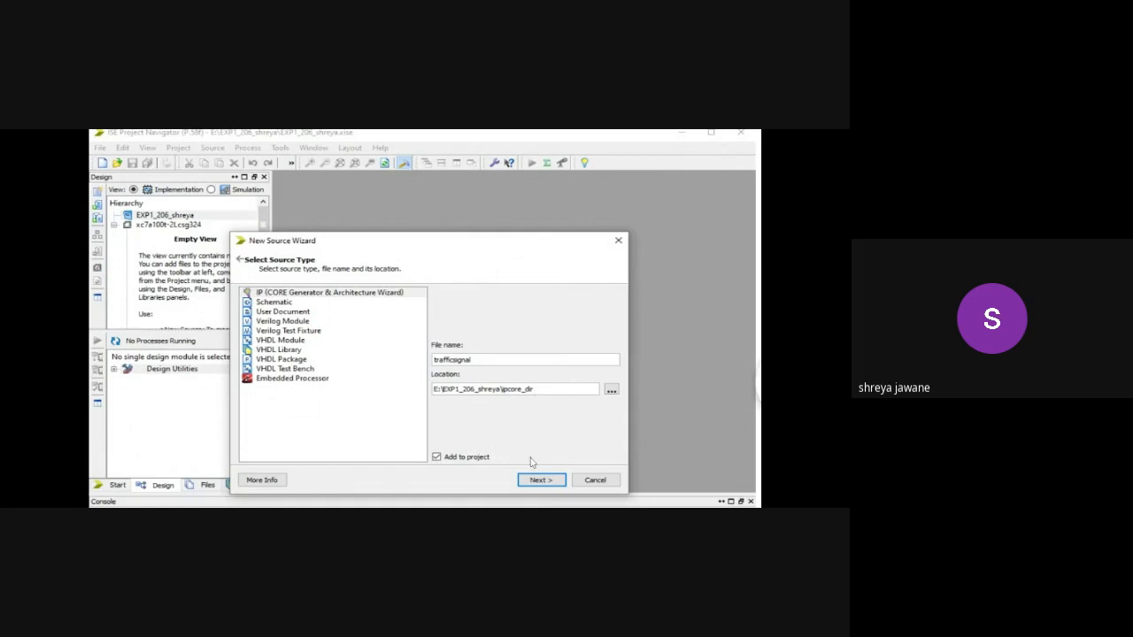
- Advance to the Define Module page with entity trafficsignal and Behavioral architecture
{"action": "left_click", "coordinate": [540, 480]}
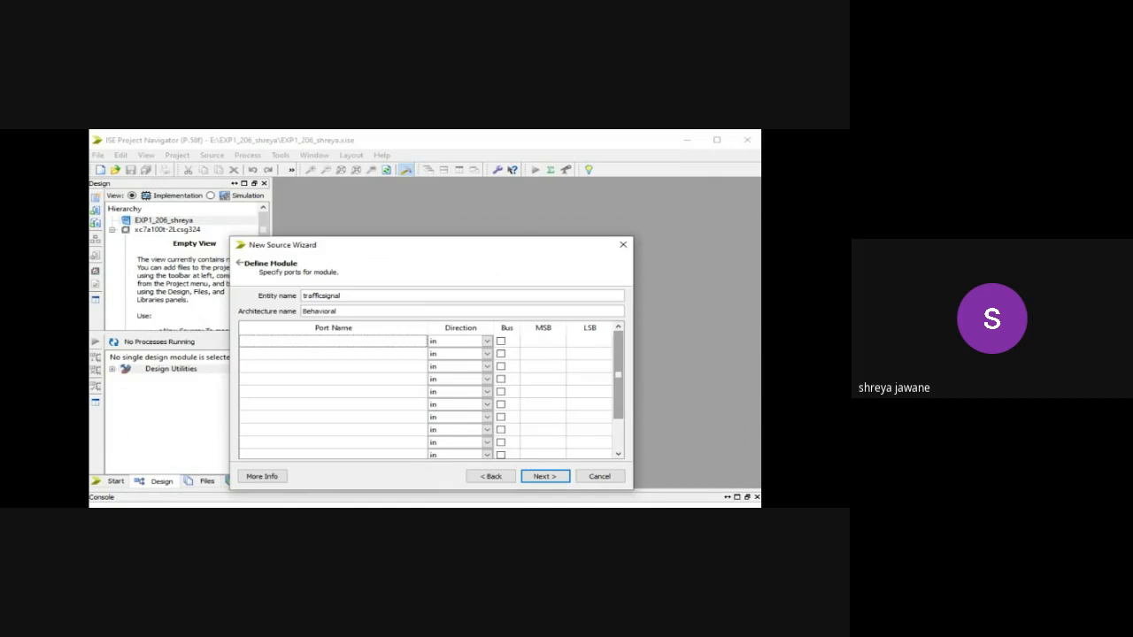
{"action": "mouse_move", "coordinate": [355, 371]}
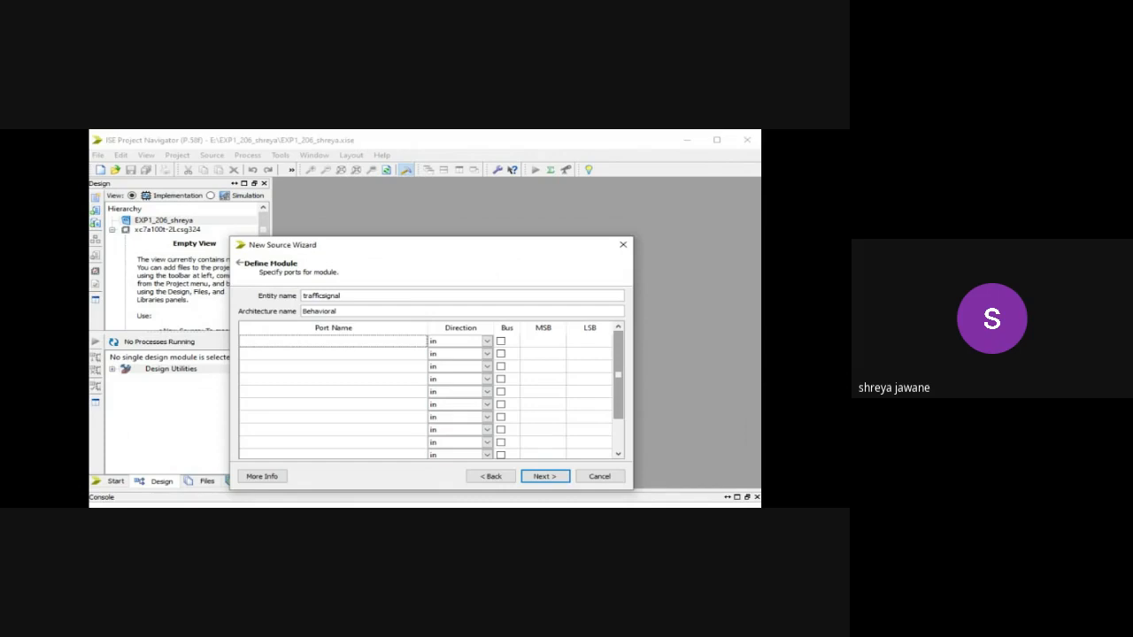
{"action": "mouse_move", "coordinate": [298, 379]}
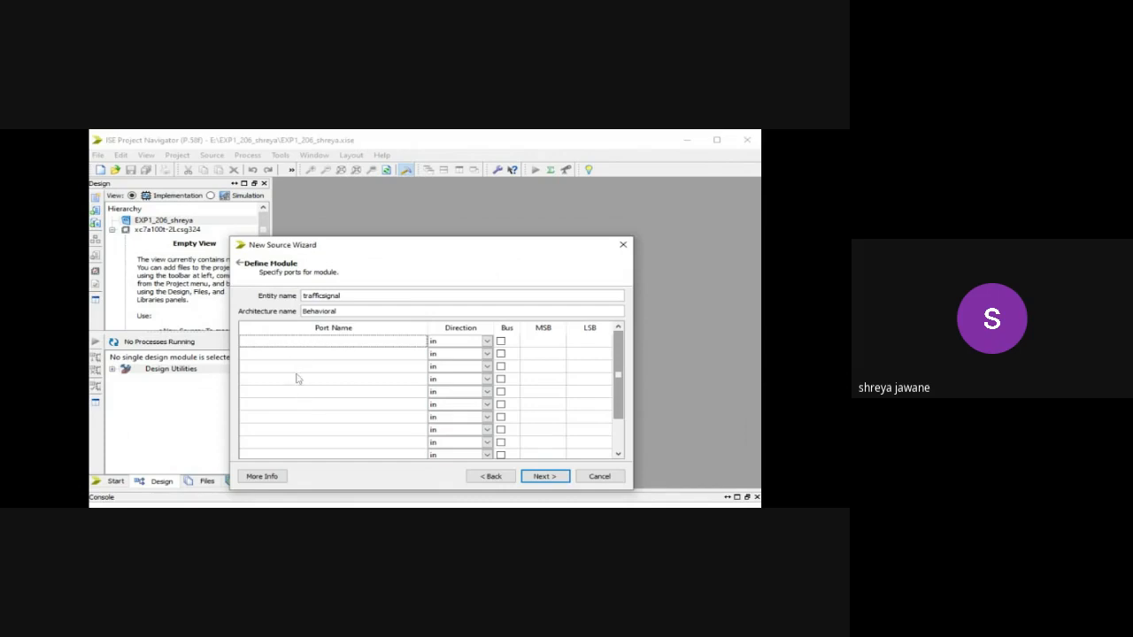
{"action": "mouse_move", "coordinate": [334, 340]}
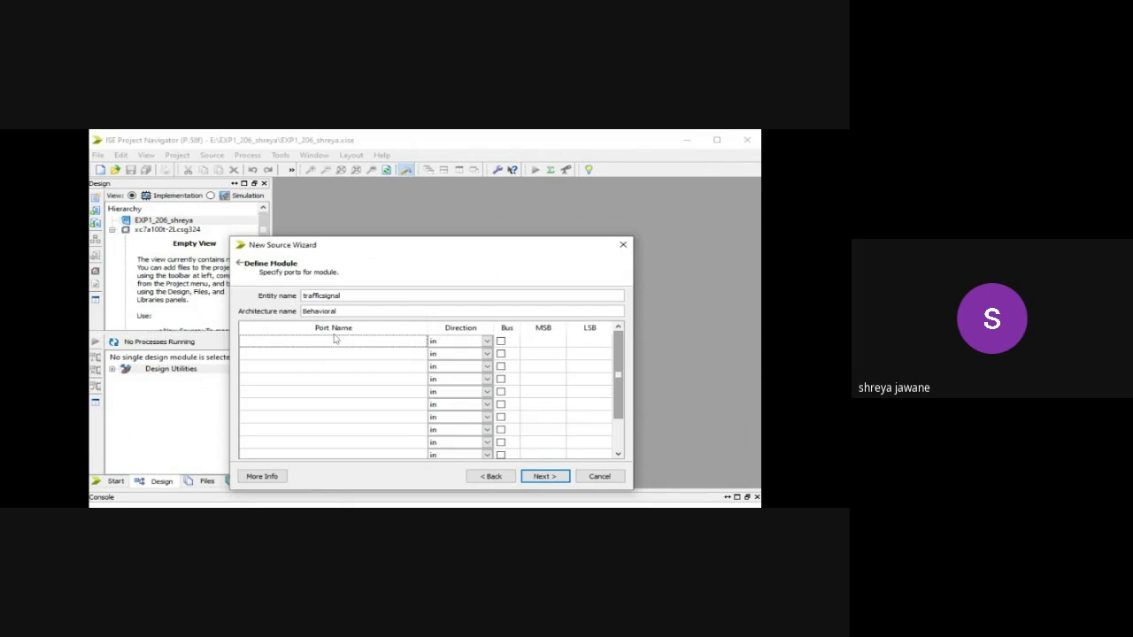
{"action": "mouse_move", "coordinate": [334, 350]}
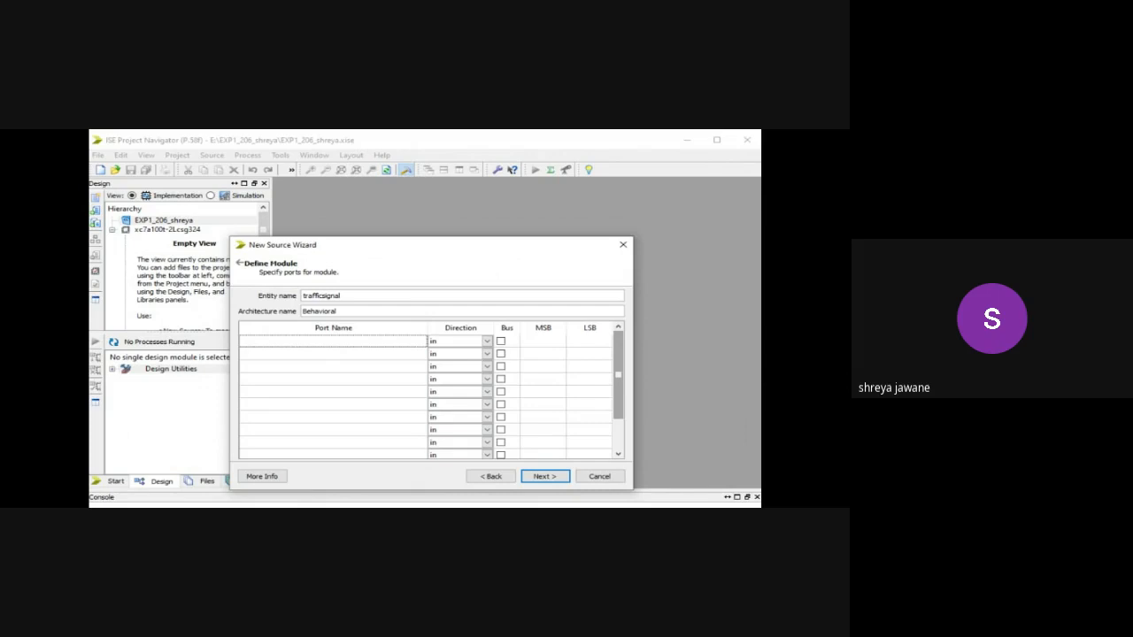
{"action": "mouse_move", "coordinate": [324, 363]}
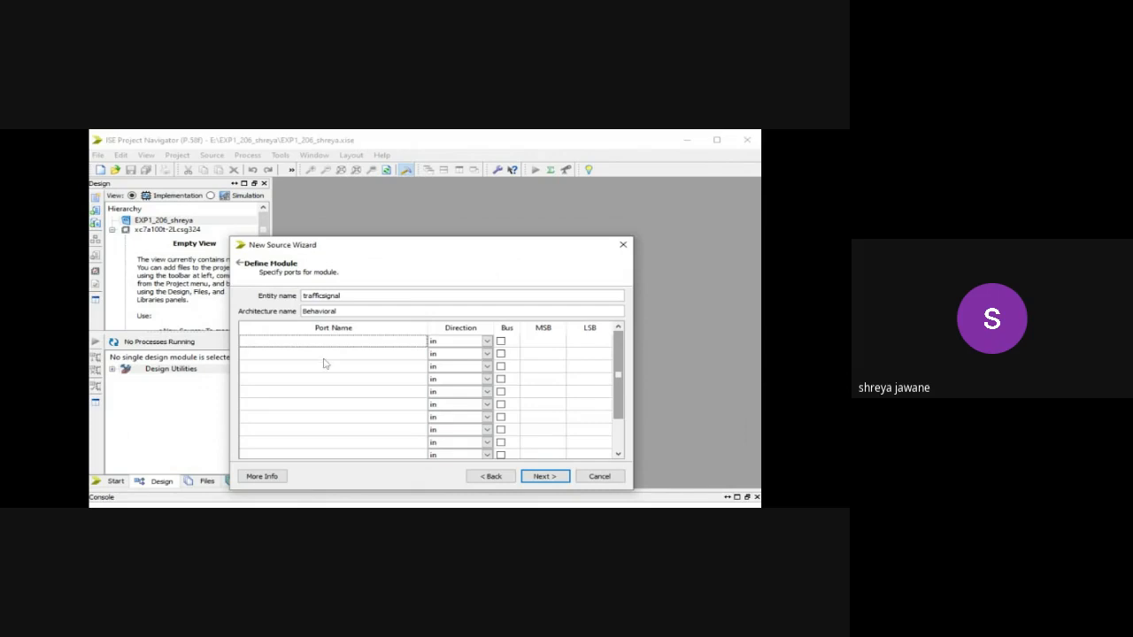
{"action": "mouse_move", "coordinate": [322, 379]}
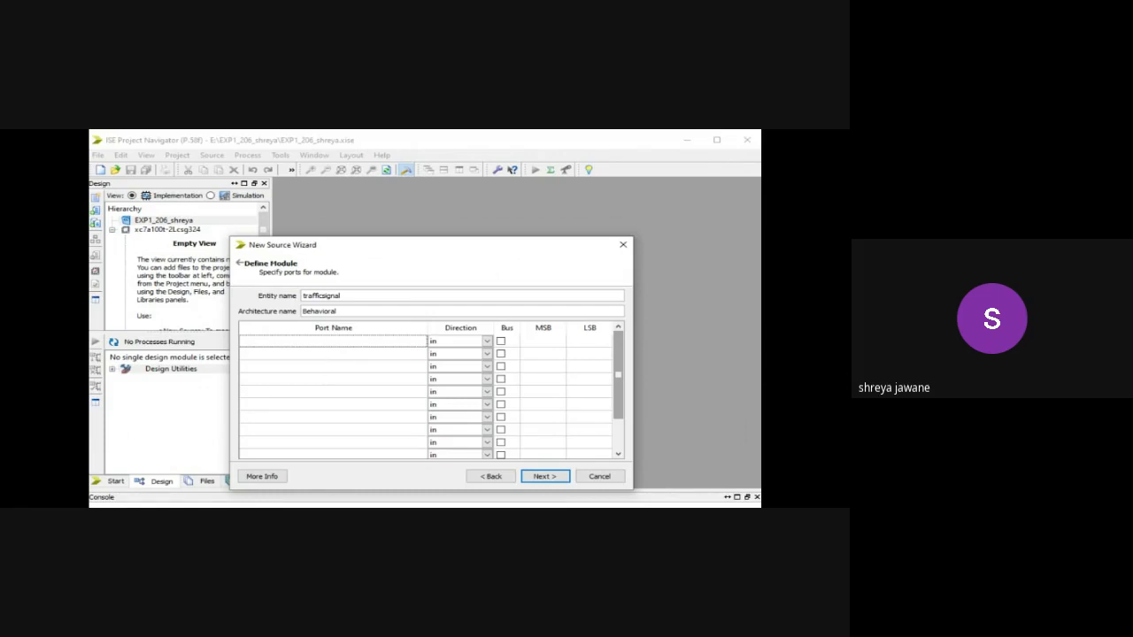
{"action": "mouse_move", "coordinate": [422, 364]}
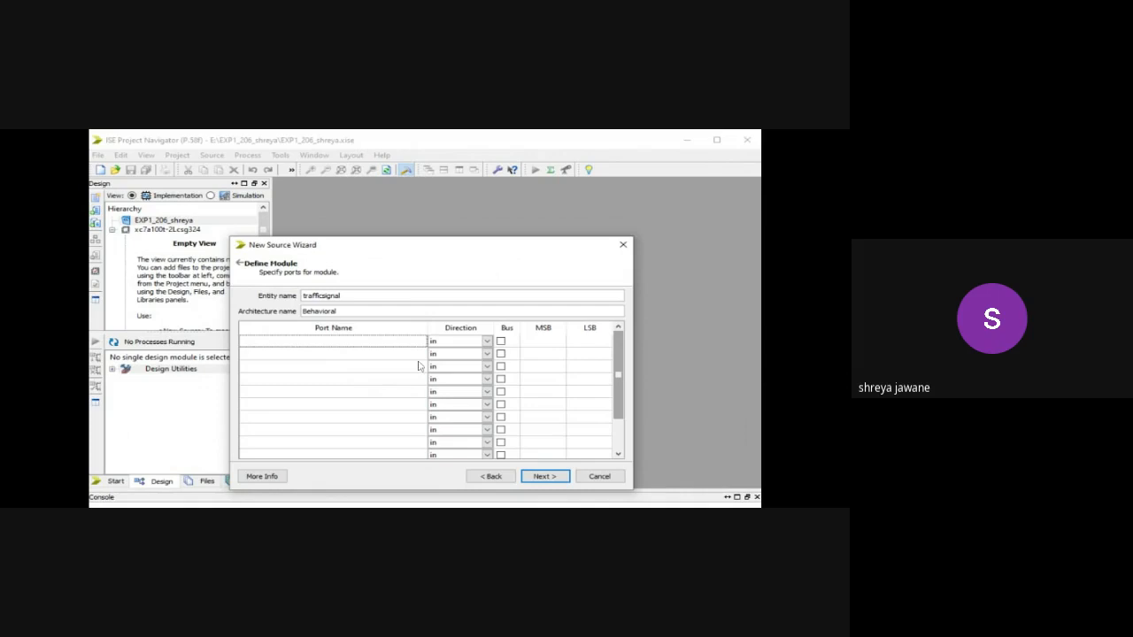
{"action": "mouse_move", "coordinate": [464, 347]}
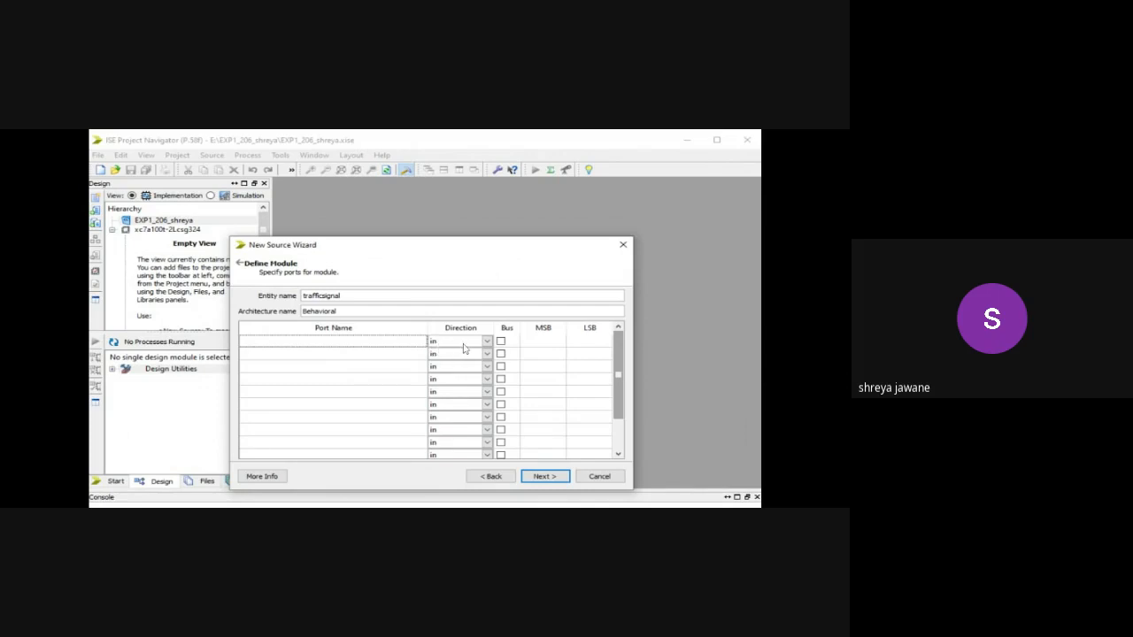
{"action": "mouse_move", "coordinate": [388, 366]}
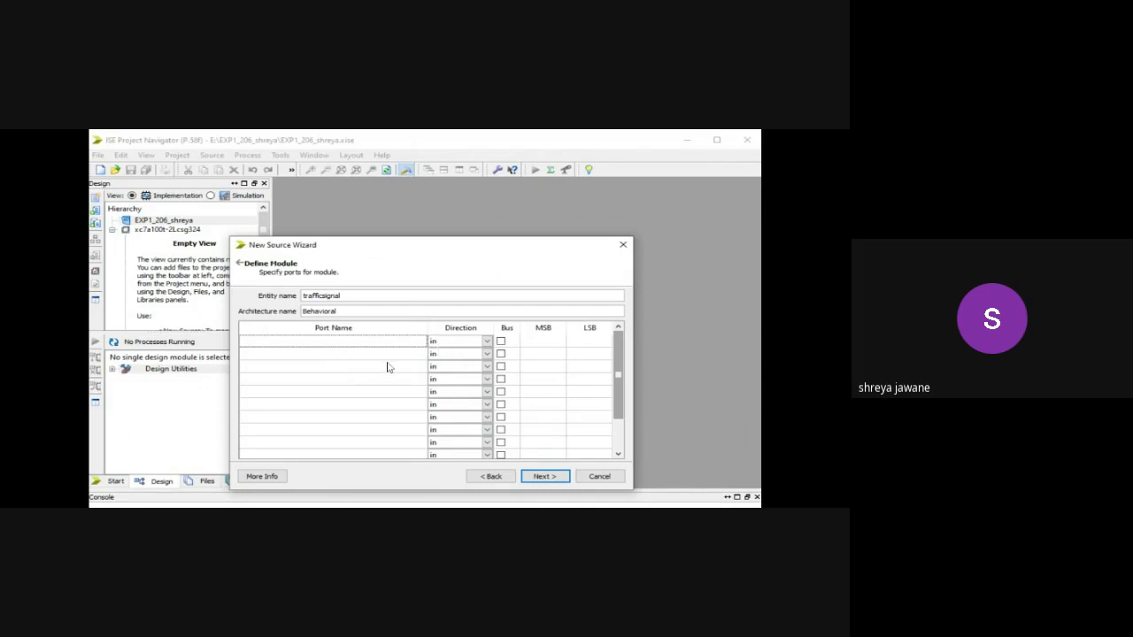
{"action": "mouse_move", "coordinate": [454, 375]}
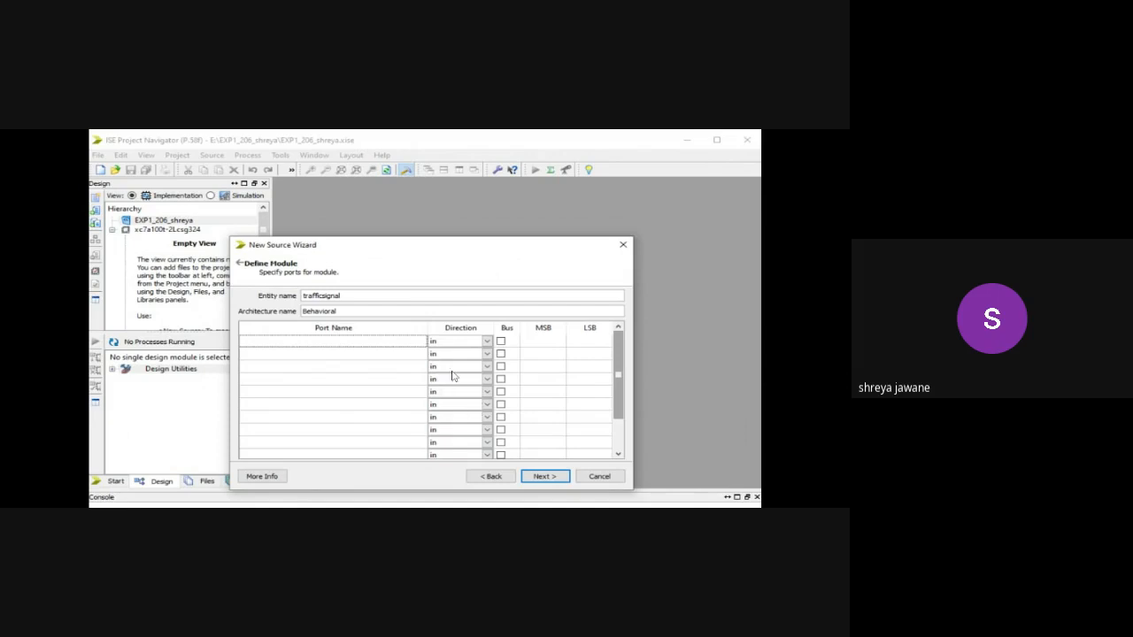
{"action": "mouse_move", "coordinate": [517, 444]}
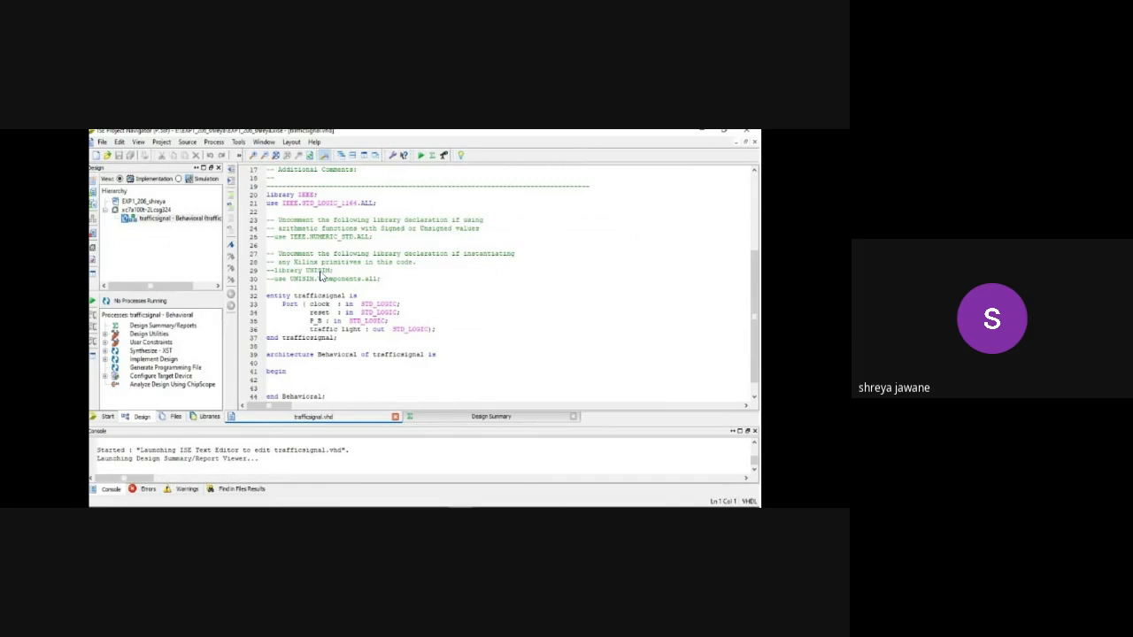
{"action": "mouse_move", "coordinate": [329, 364]}
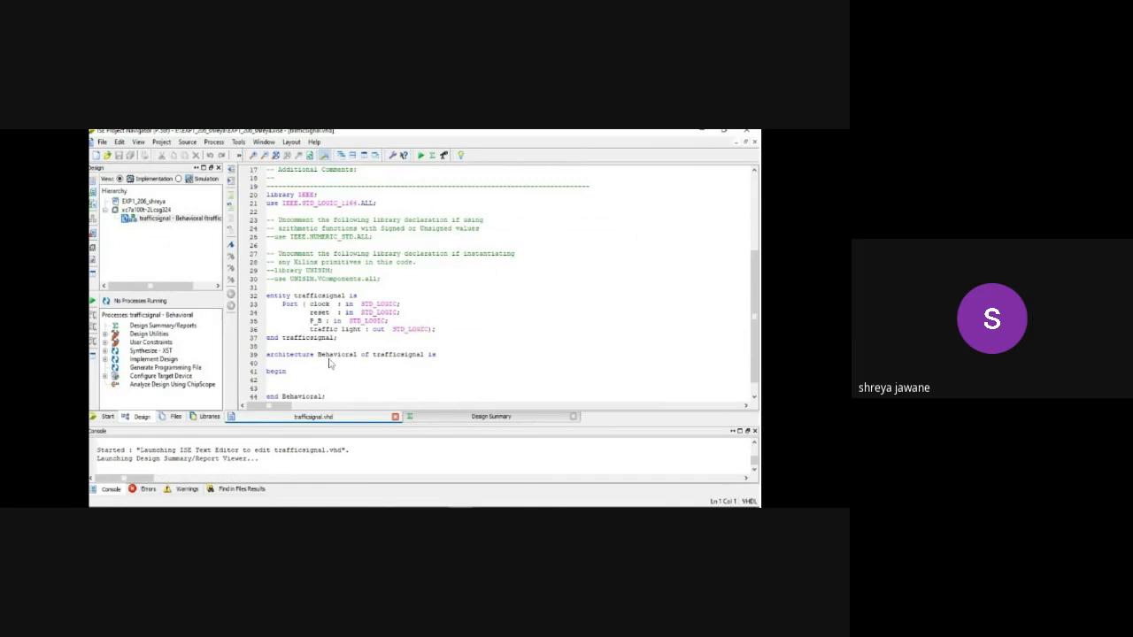
{"action": "mouse_move", "coordinate": [407, 318]}
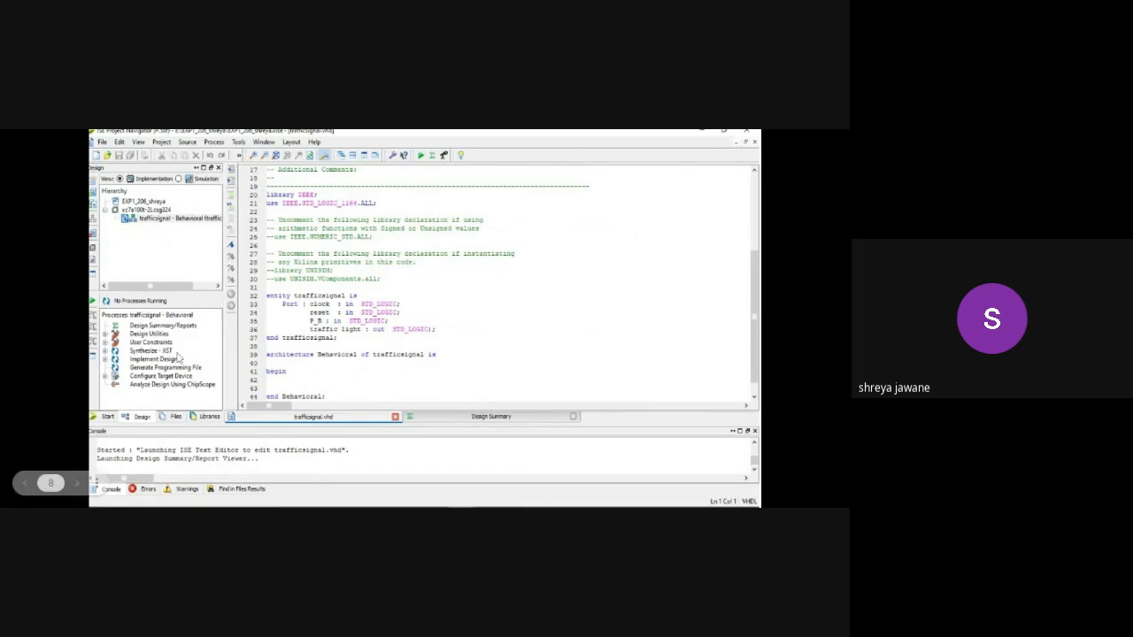
{"action": "mouse_move", "coordinate": [174, 358]}
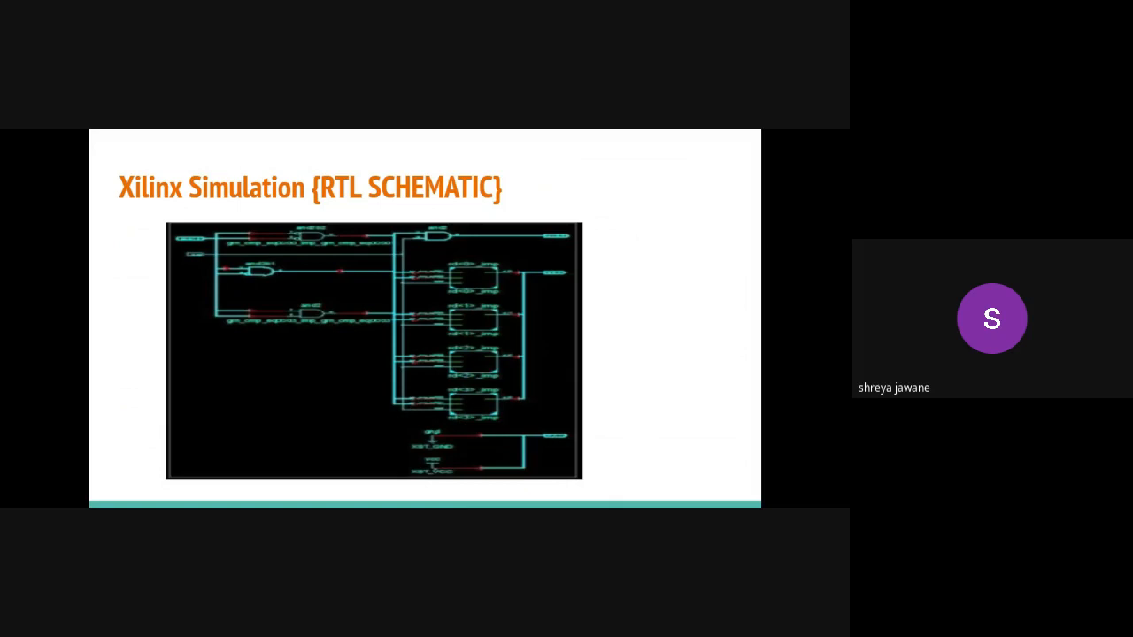
{"action": "mouse_move", "coordinate": [308, 301]}
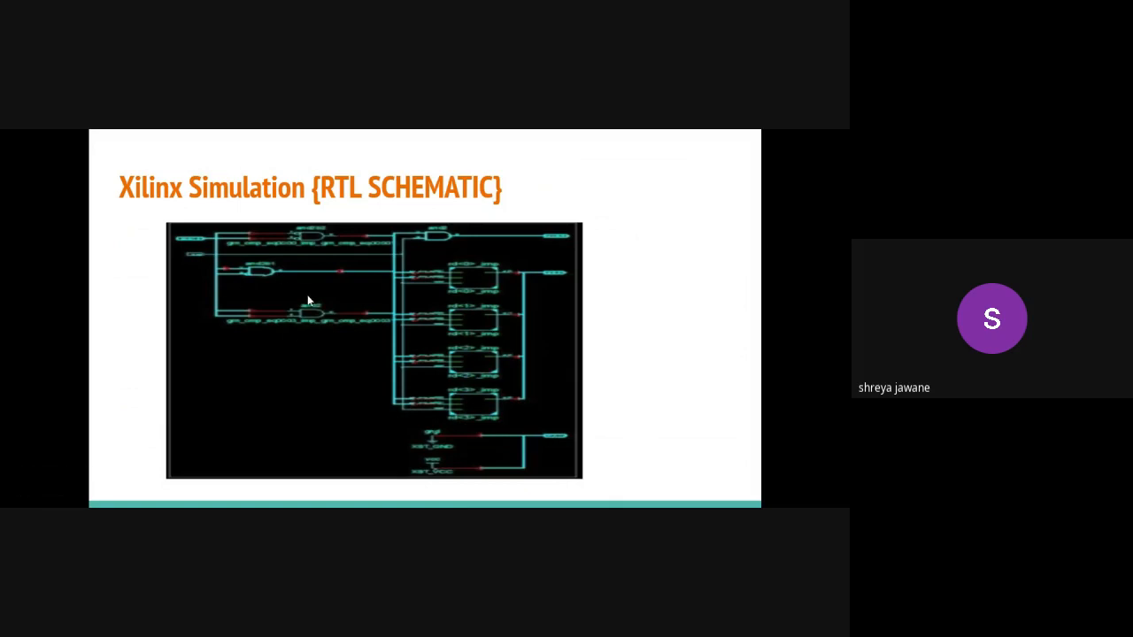
{"action": "mouse_move", "coordinate": [335, 326]}
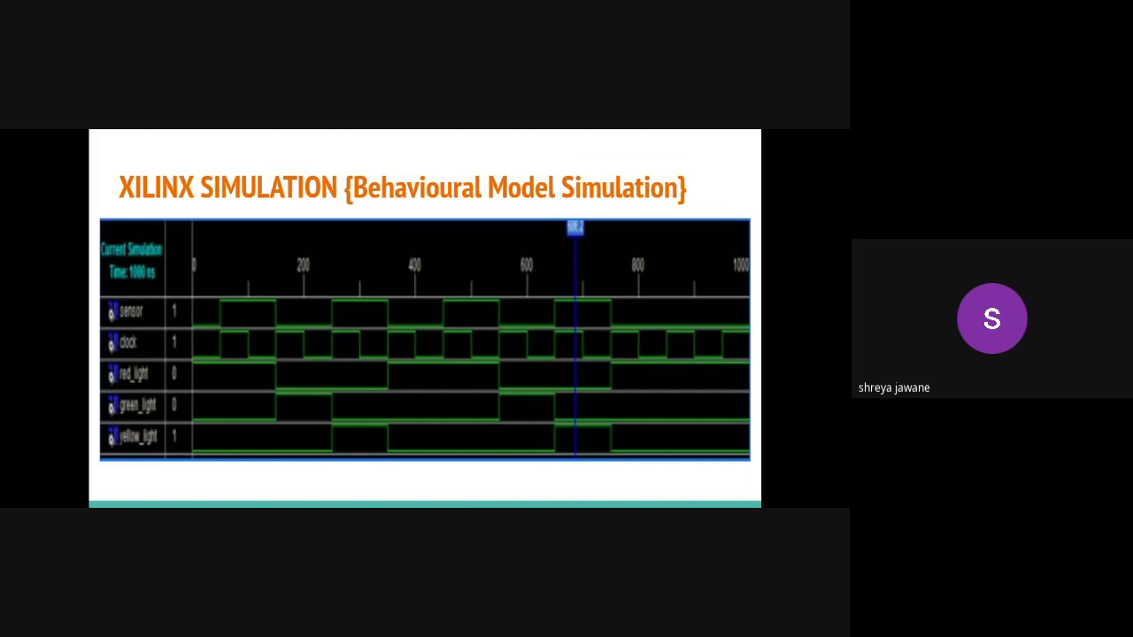
{"action": "mouse_move", "coordinate": [345, 297]}
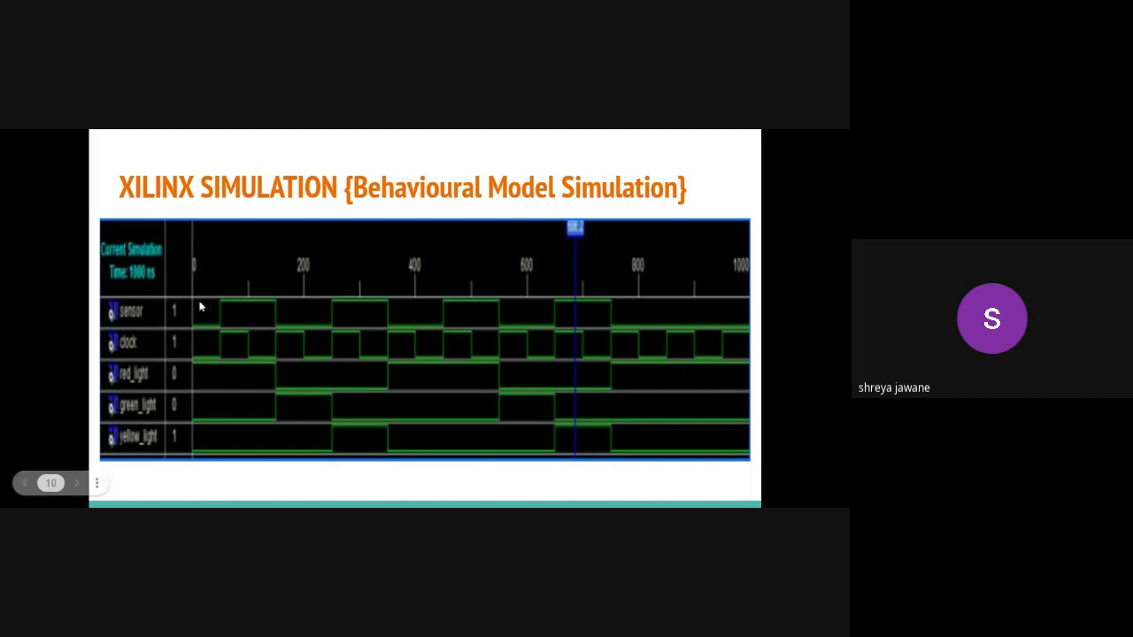
{"action": "mouse_move", "coordinate": [173, 345]}
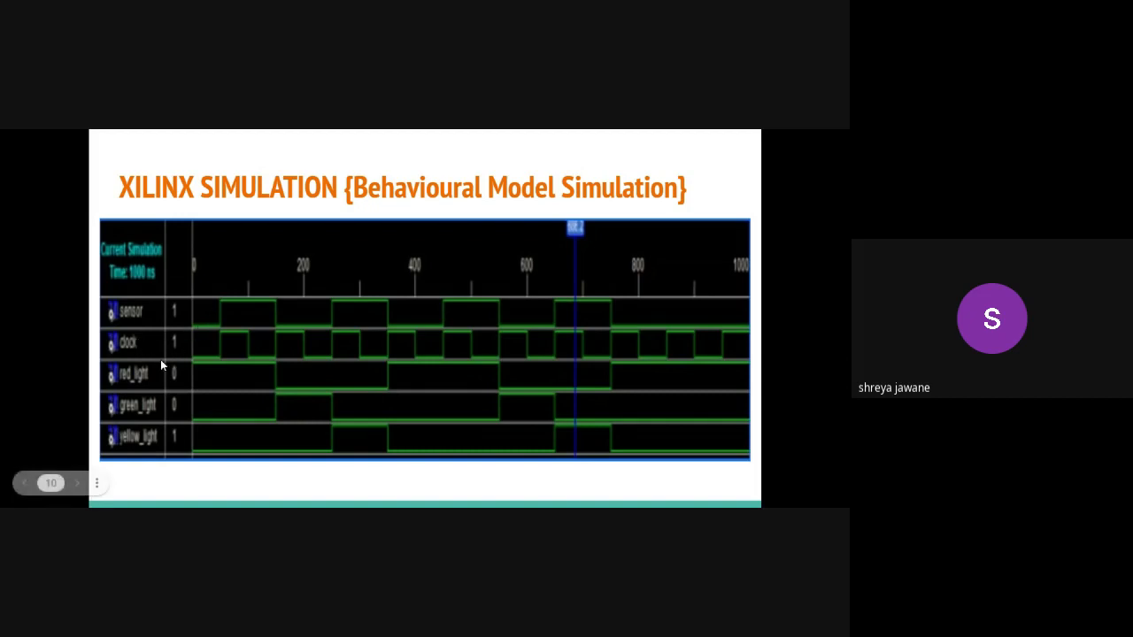
{"action": "mouse_move", "coordinate": [162, 453]}
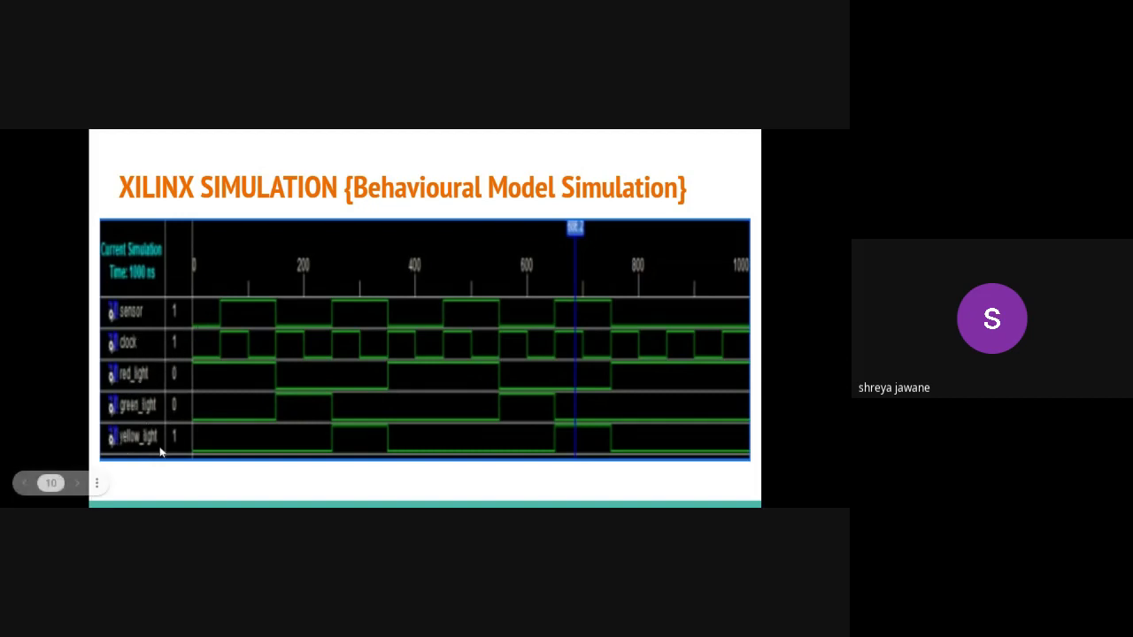
{"action": "mouse_move", "coordinate": [180, 384]}
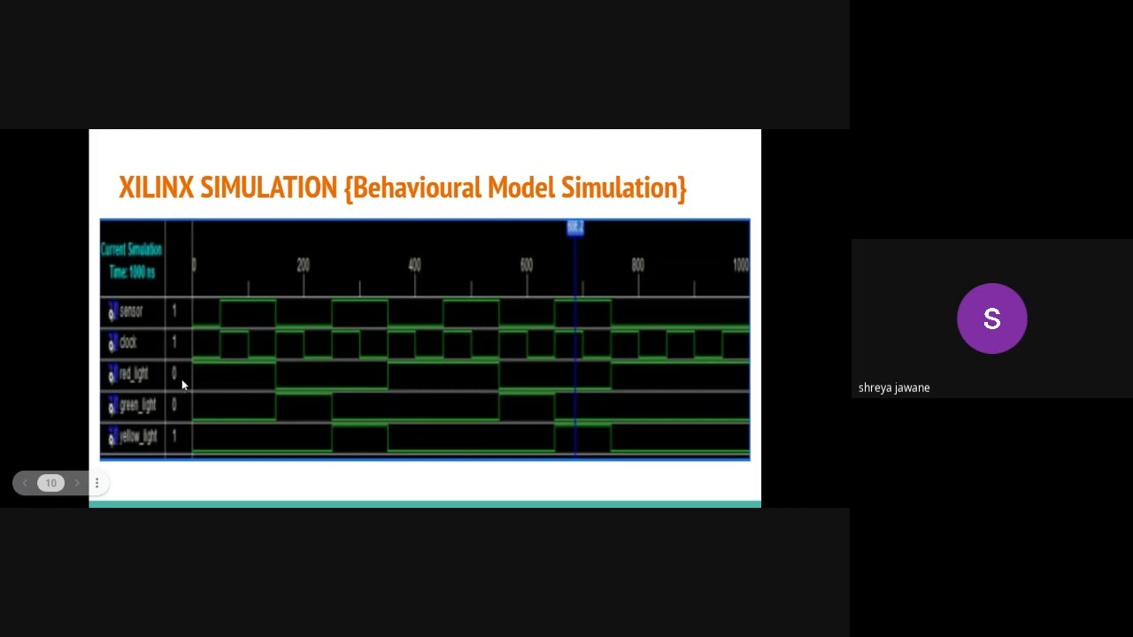
{"action": "mouse_move", "coordinate": [262, 390]}
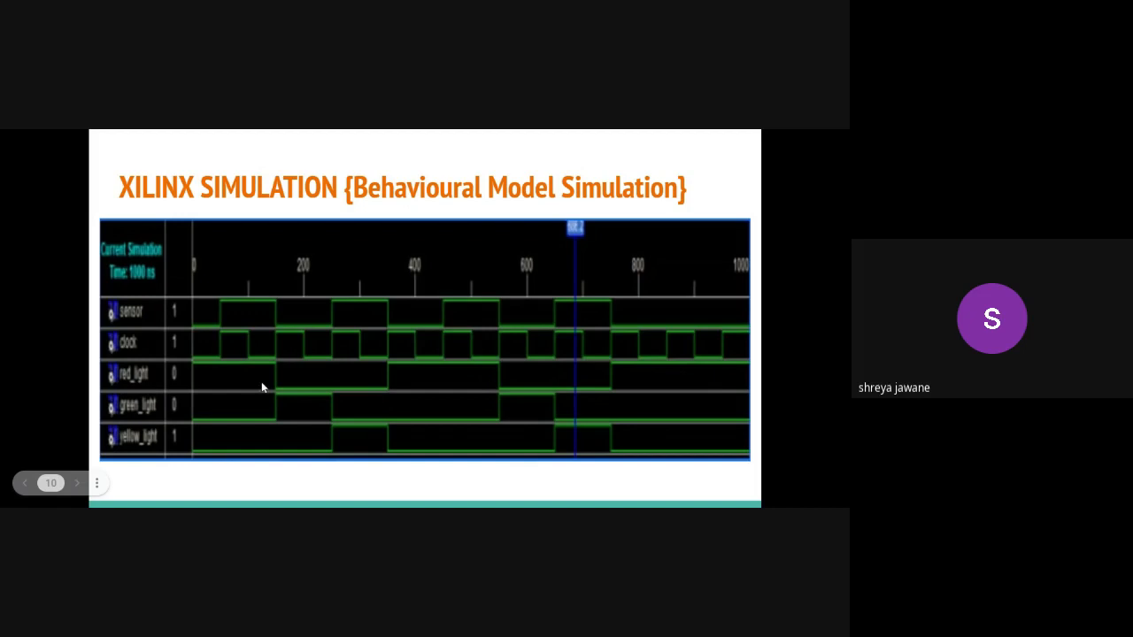
{"action": "mouse_move", "coordinate": [273, 383]}
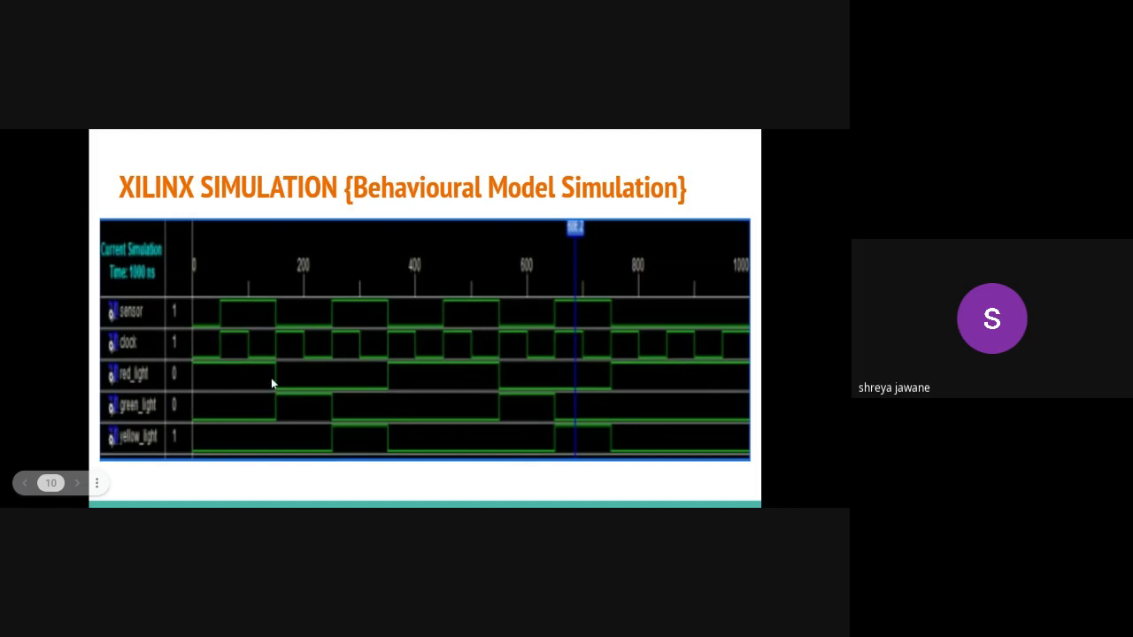
{"action": "mouse_move", "coordinate": [273, 399]}
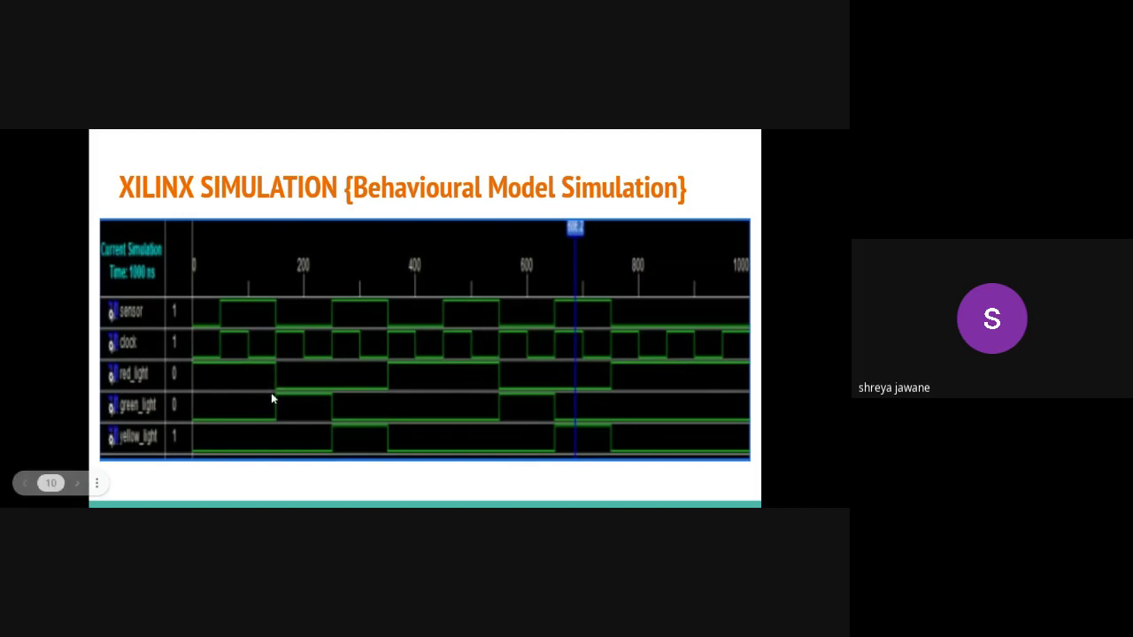
{"action": "mouse_move", "coordinate": [275, 403]}
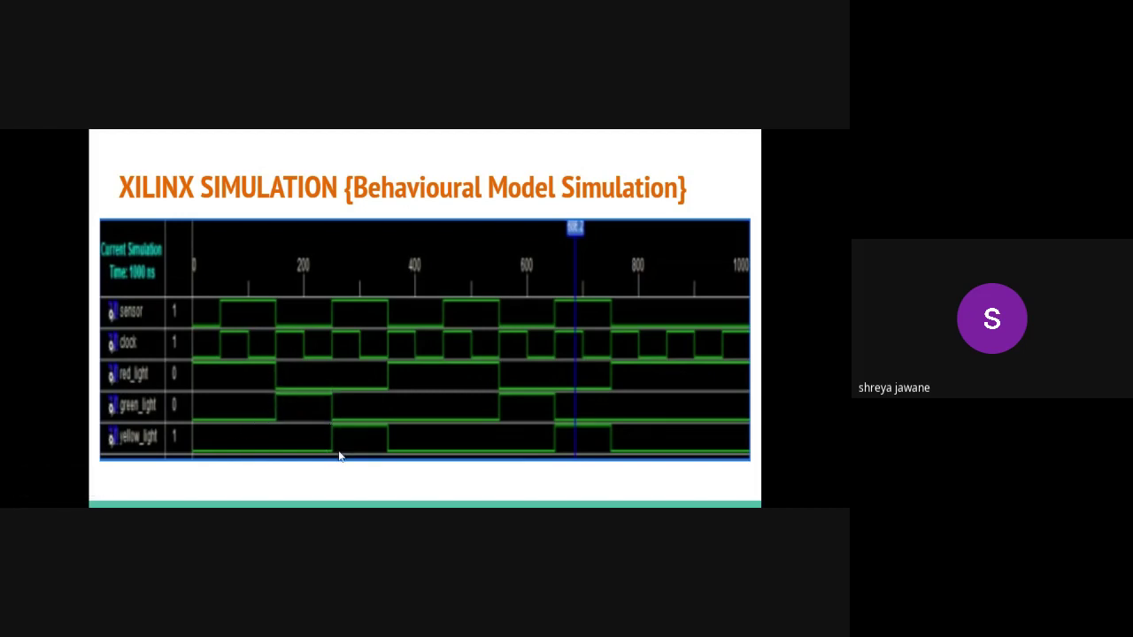
{"action": "mouse_move", "coordinate": [340, 415]}
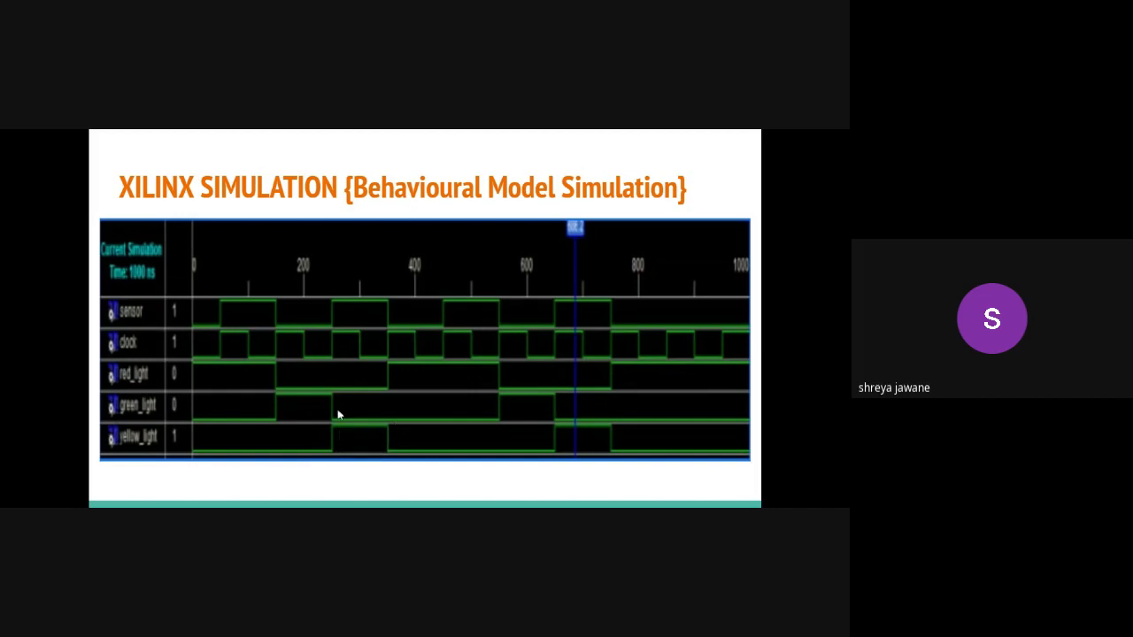
{"action": "mouse_move", "coordinate": [347, 407]}
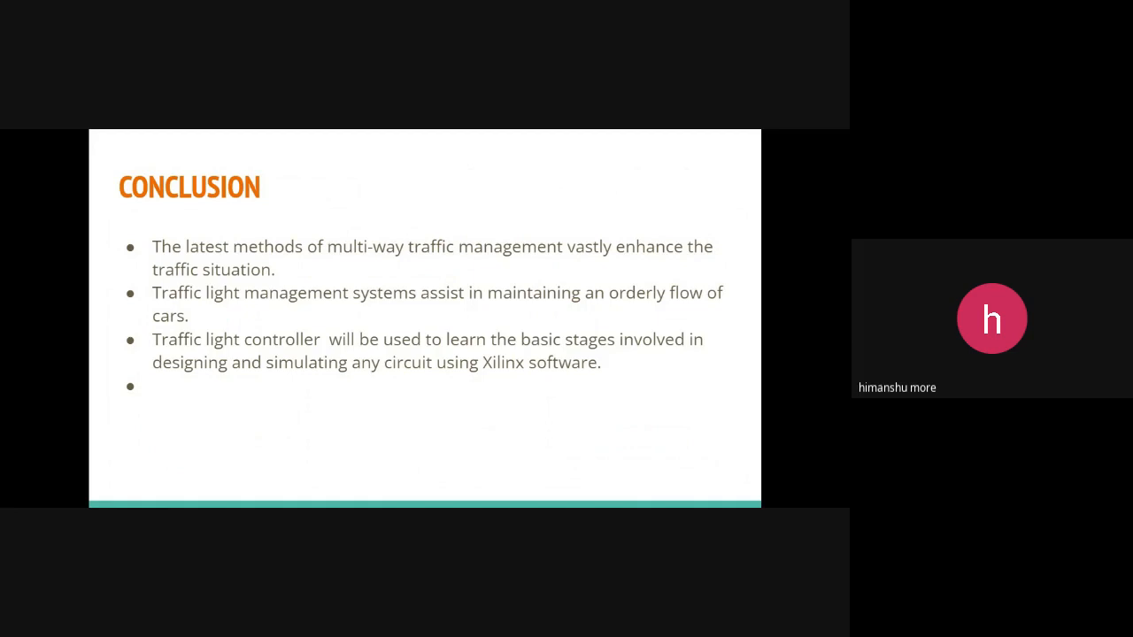
{"action": "mouse_move", "coordinate": [353, 133]}
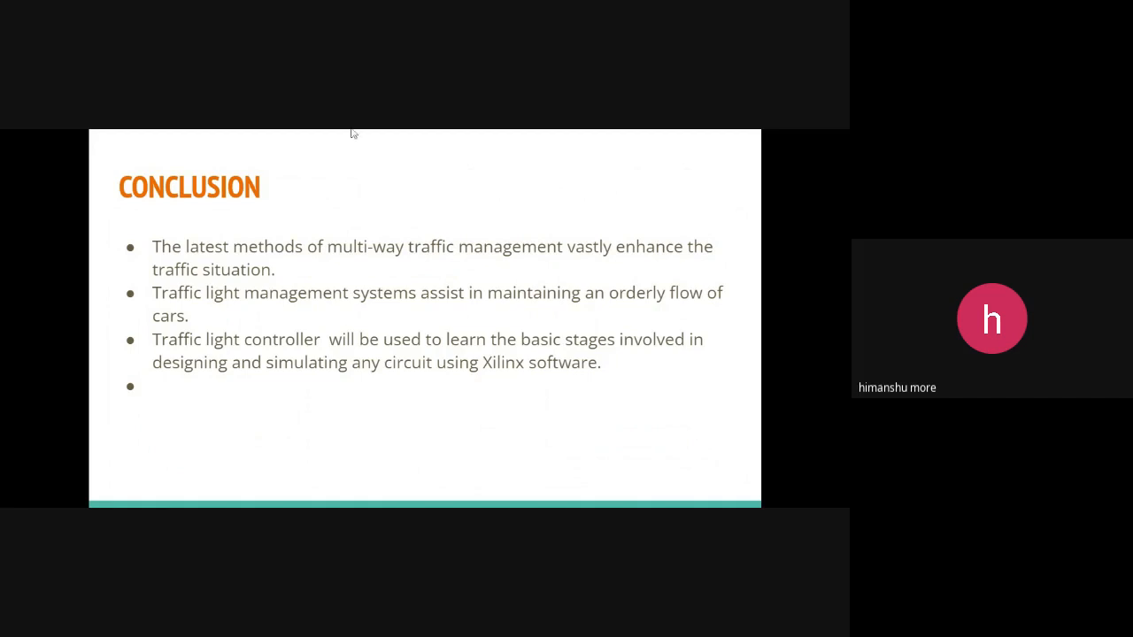